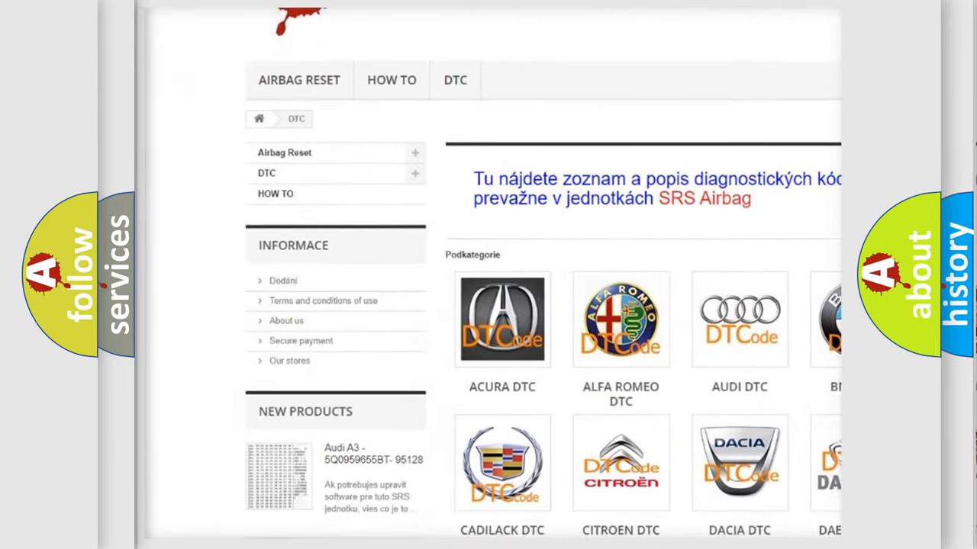
Scroll through the brand tiles and the Dodge DTC code list on the page.
scroll("down", 3)
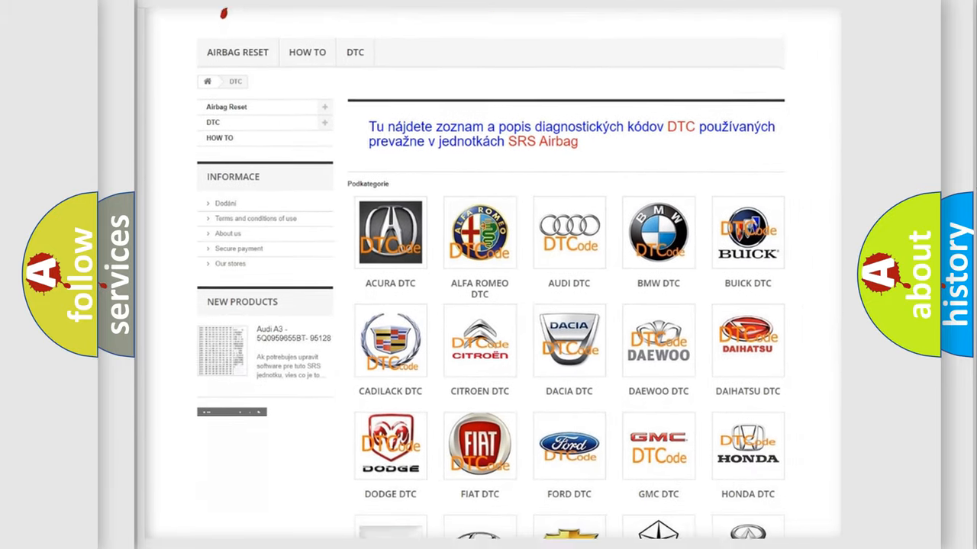
scroll("down", 3)
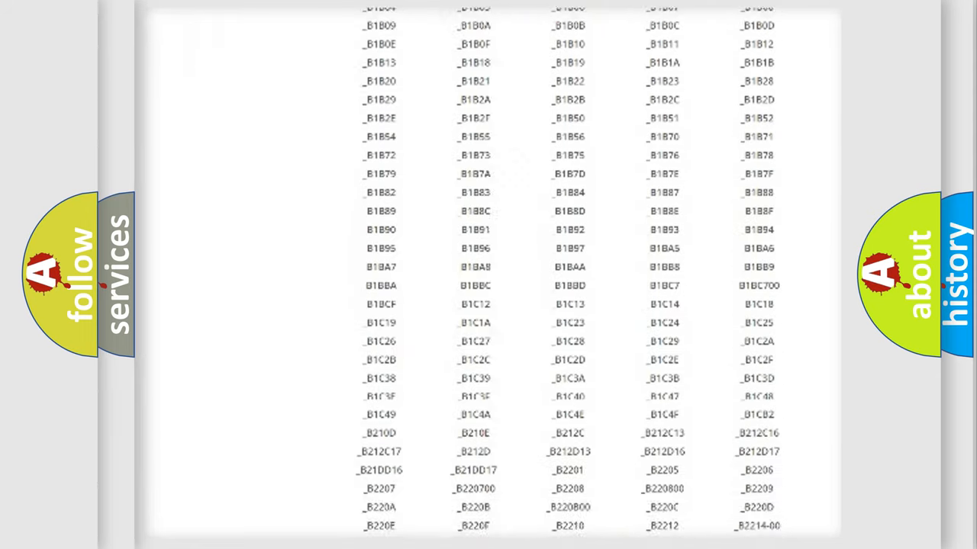
scroll("down", 3)
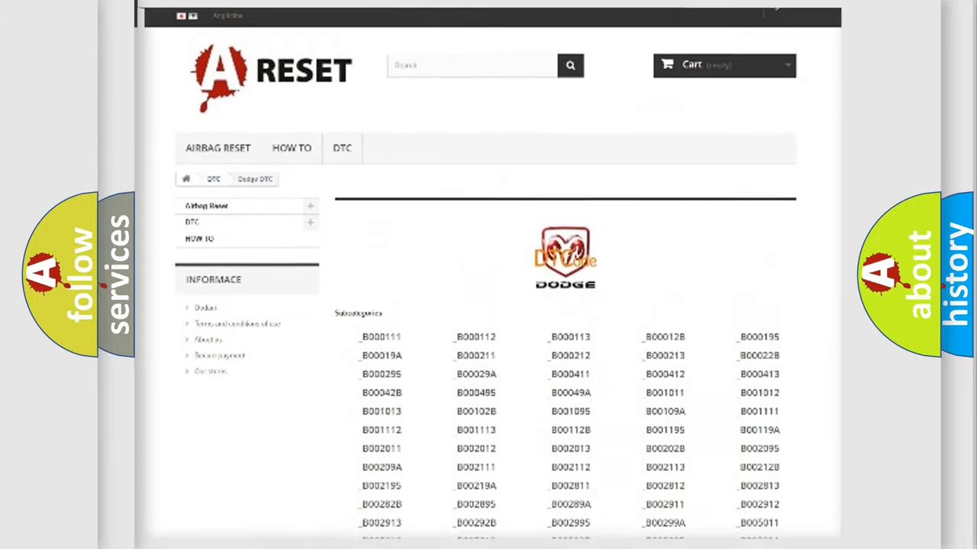
scroll("up", 3)
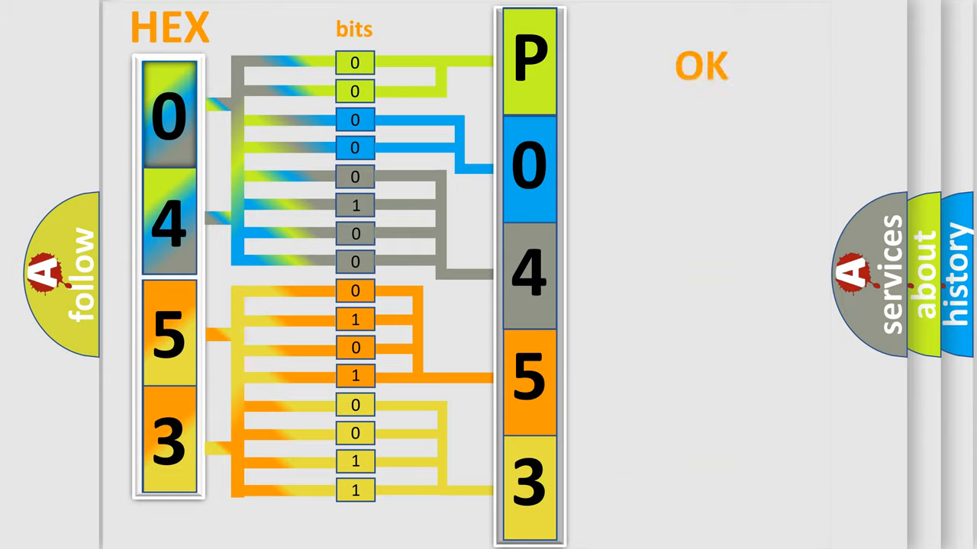
Advance to the title card pairing the Dodge DTC logo with fault code P0453.
left_click(700, 64)
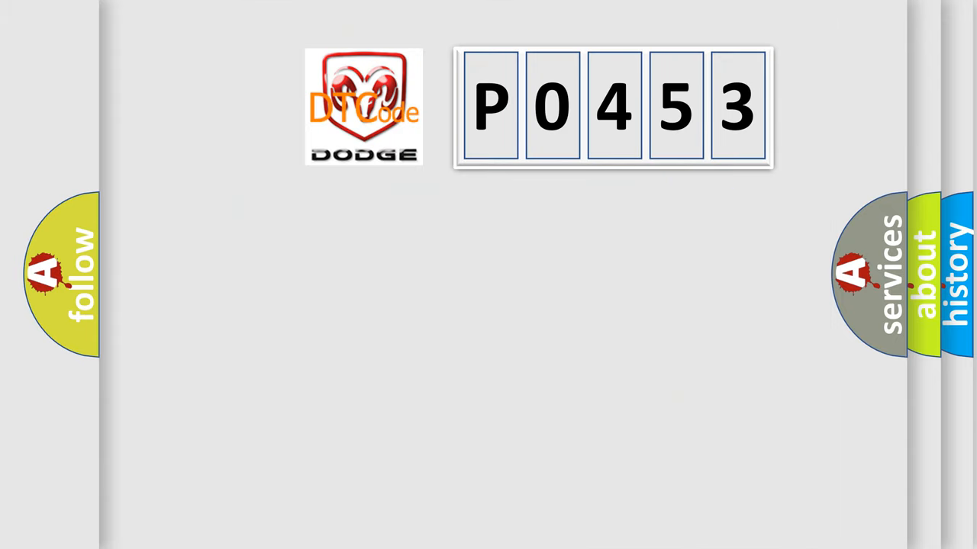